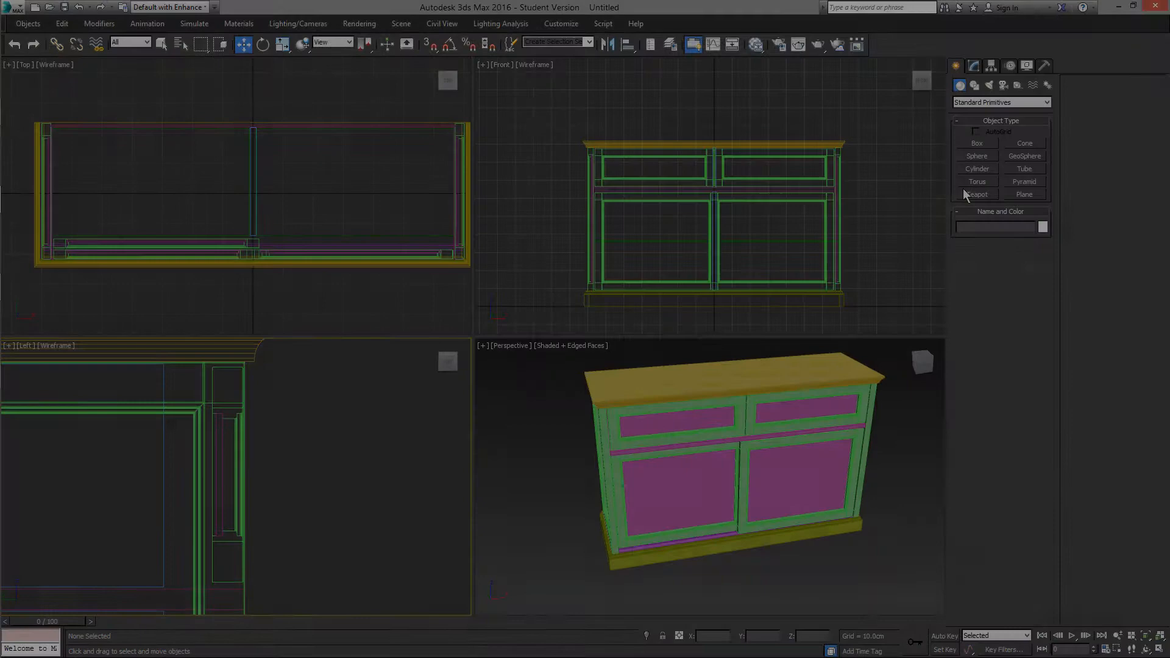
- Create a sphere of radius 1.3 cm on the upper right drawer front as a rough knob
left_click(976, 155)
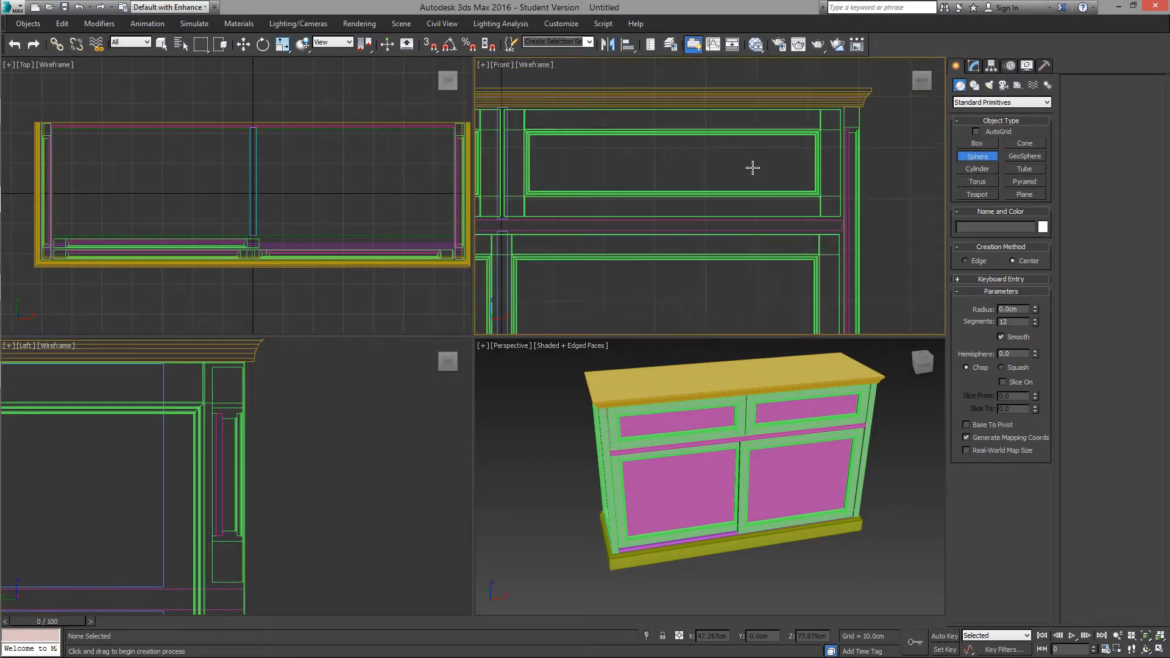
left_click_drag(753, 161, 794, 161)
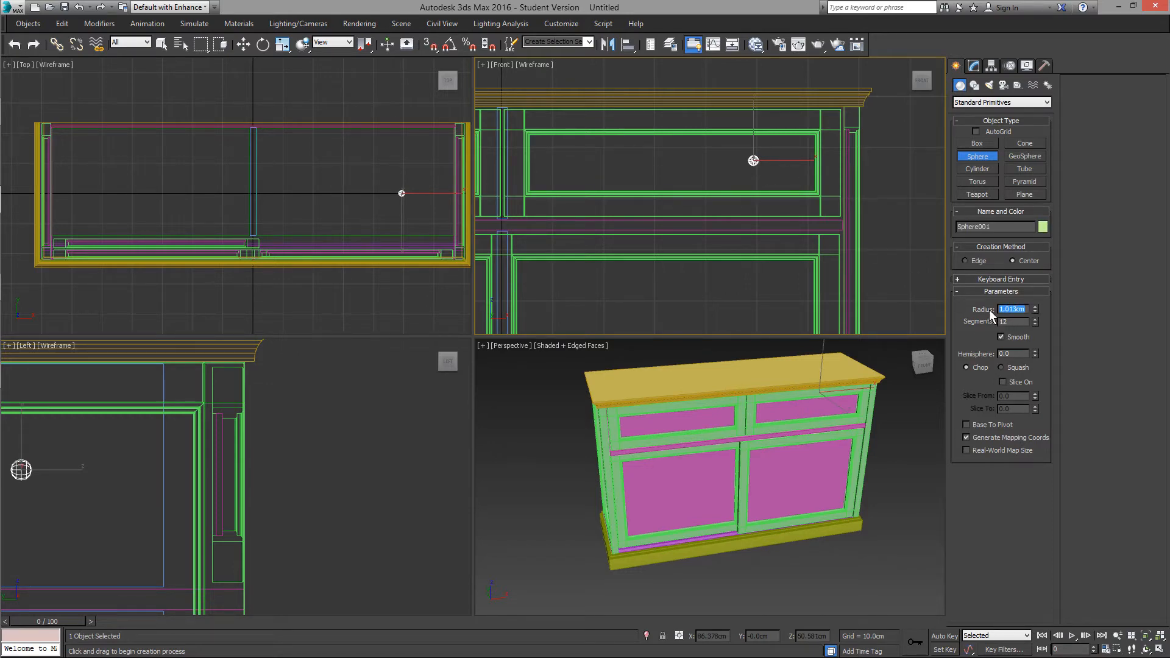
type("1.3")
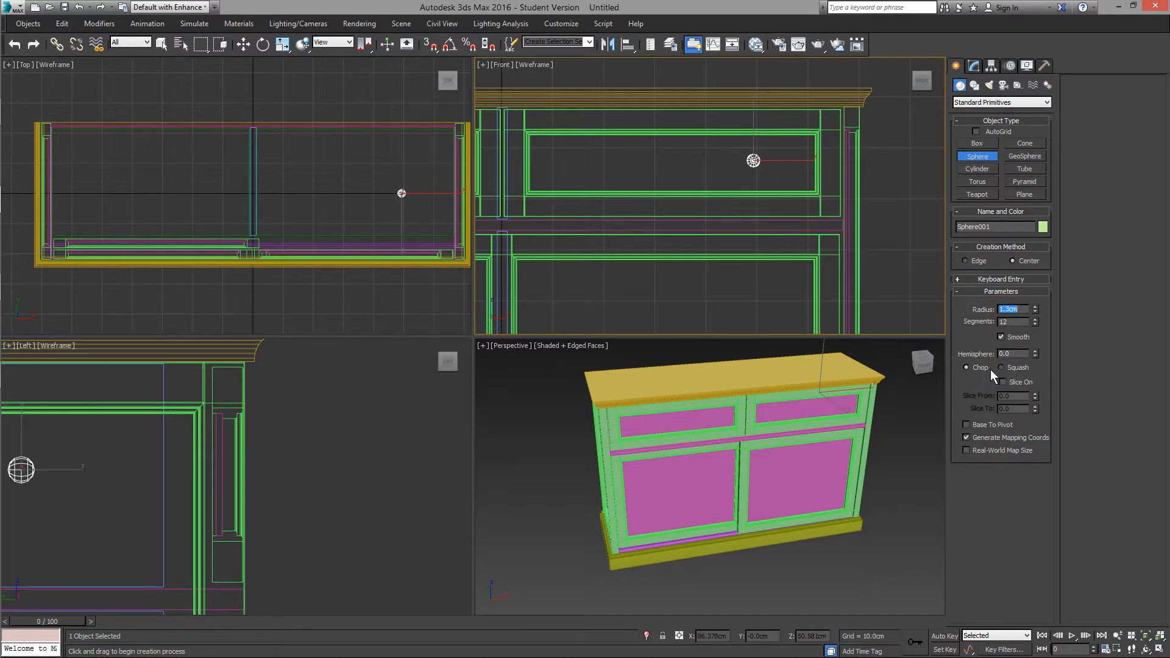
left_click(242, 44)
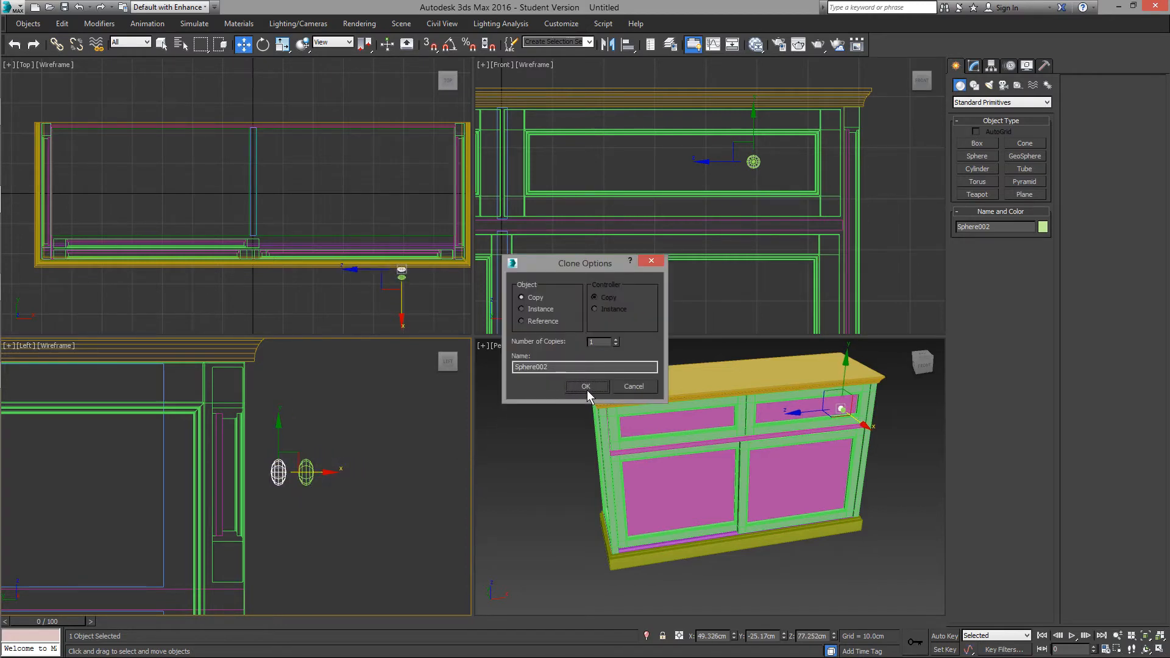
- Clone the sphere as a copy and shrink its radius to about 1.07 cm
left_click(585, 386)
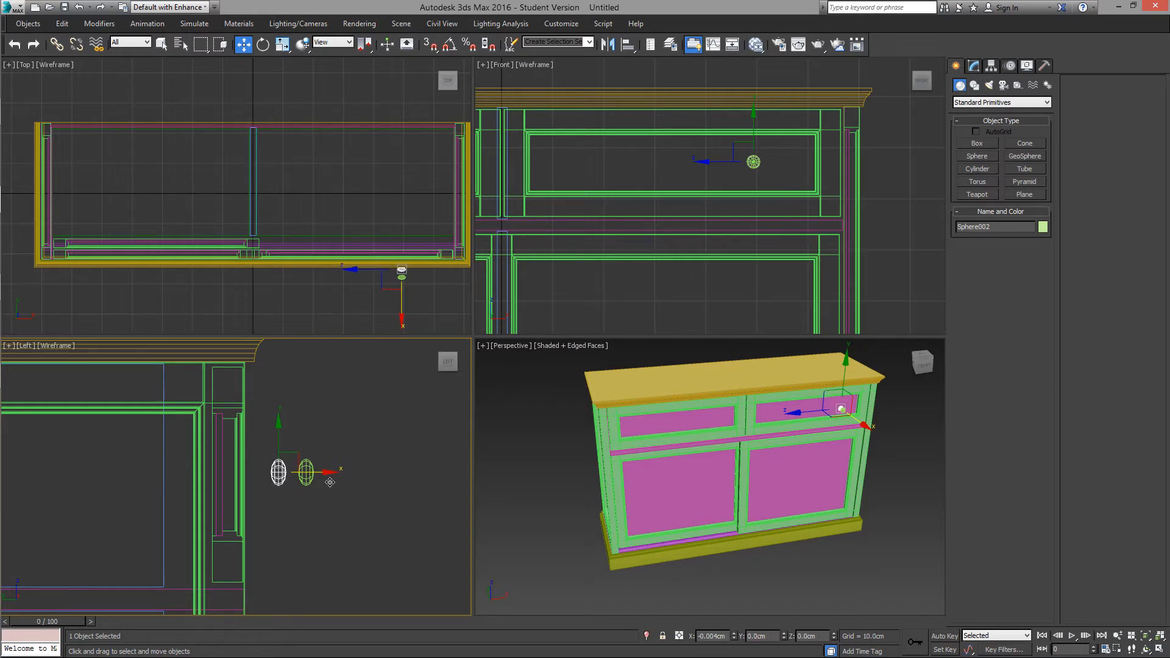
left_click(972, 66)
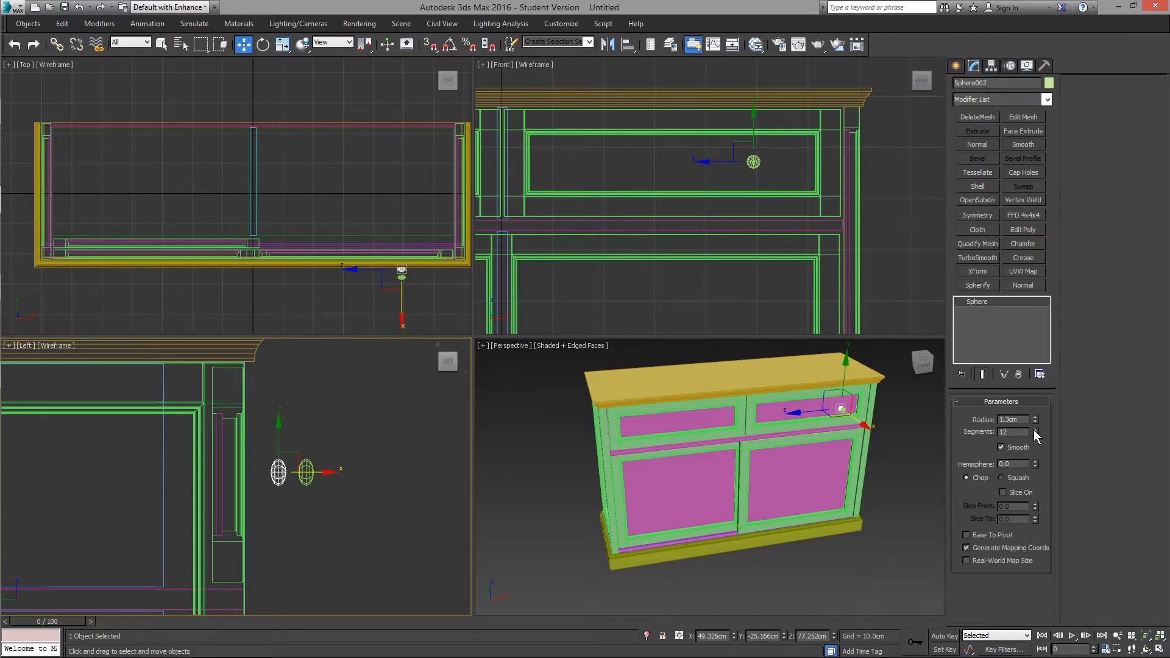
left_click(1034, 433)
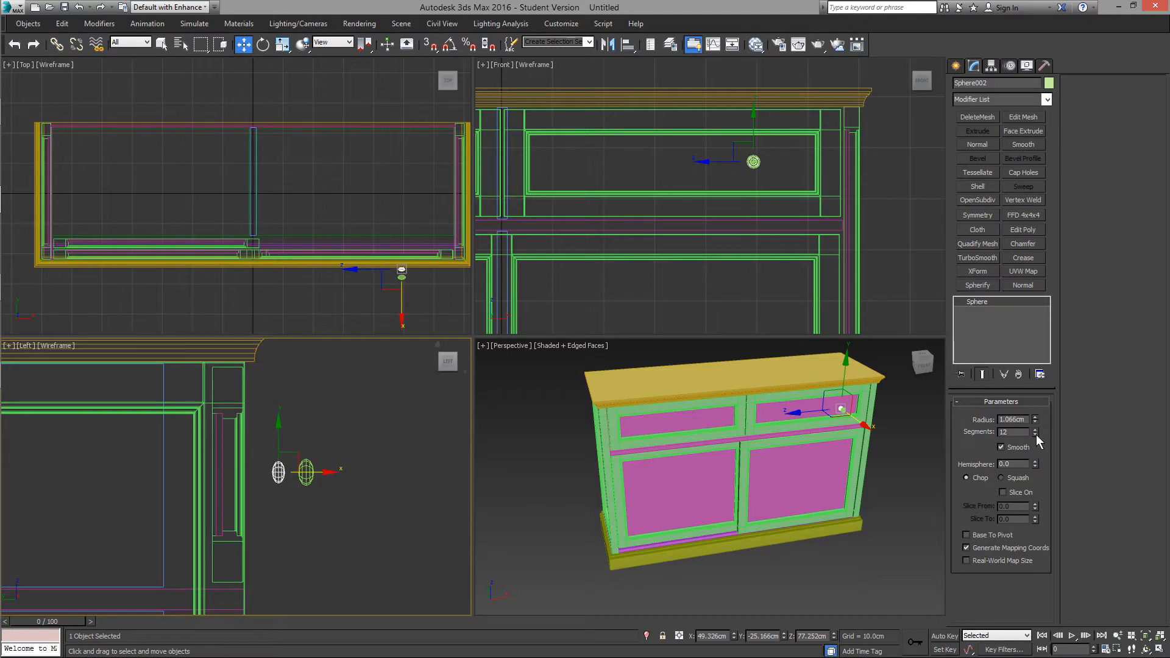
left_click(301, 503)
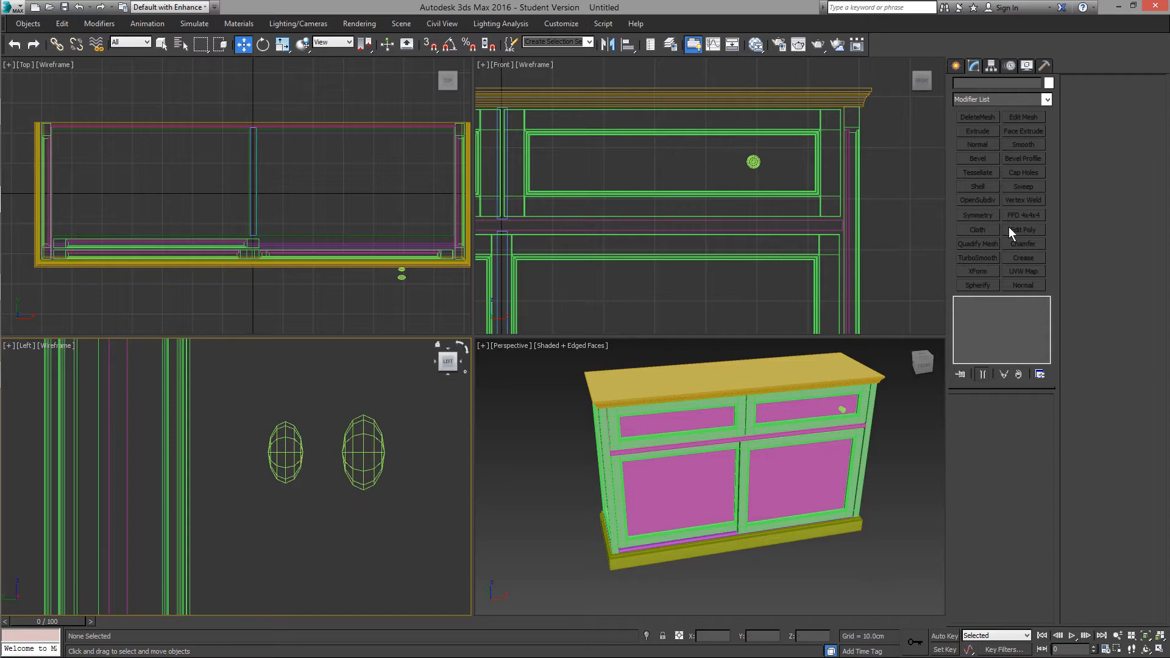
left_click(959, 66)
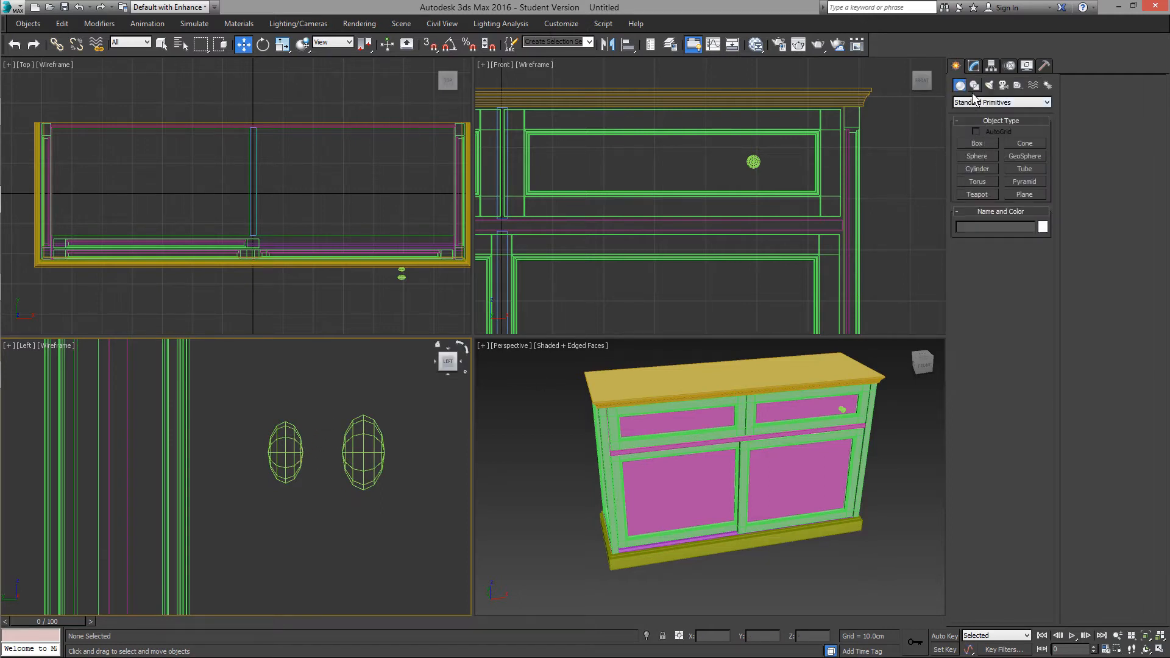
- Draw a thin rectangle spline about 0.72 by 3.65 cm between the spheres in the Left view
left_click(972, 85)
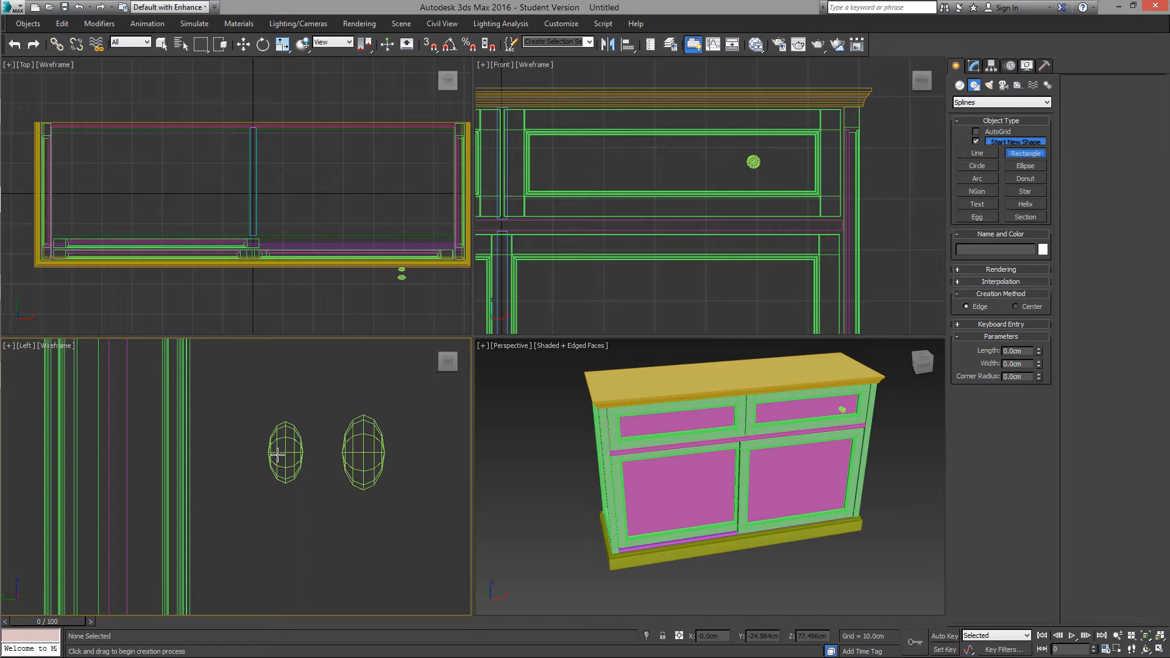
left_click_drag(280, 447, 392, 463)
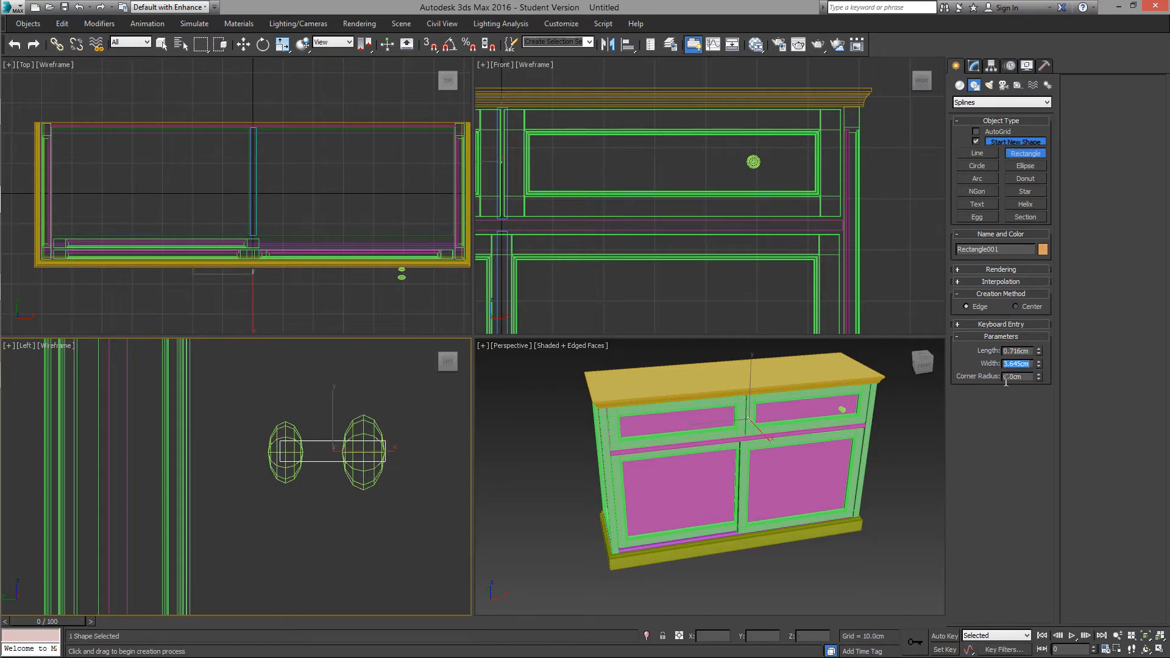
type("3.2")
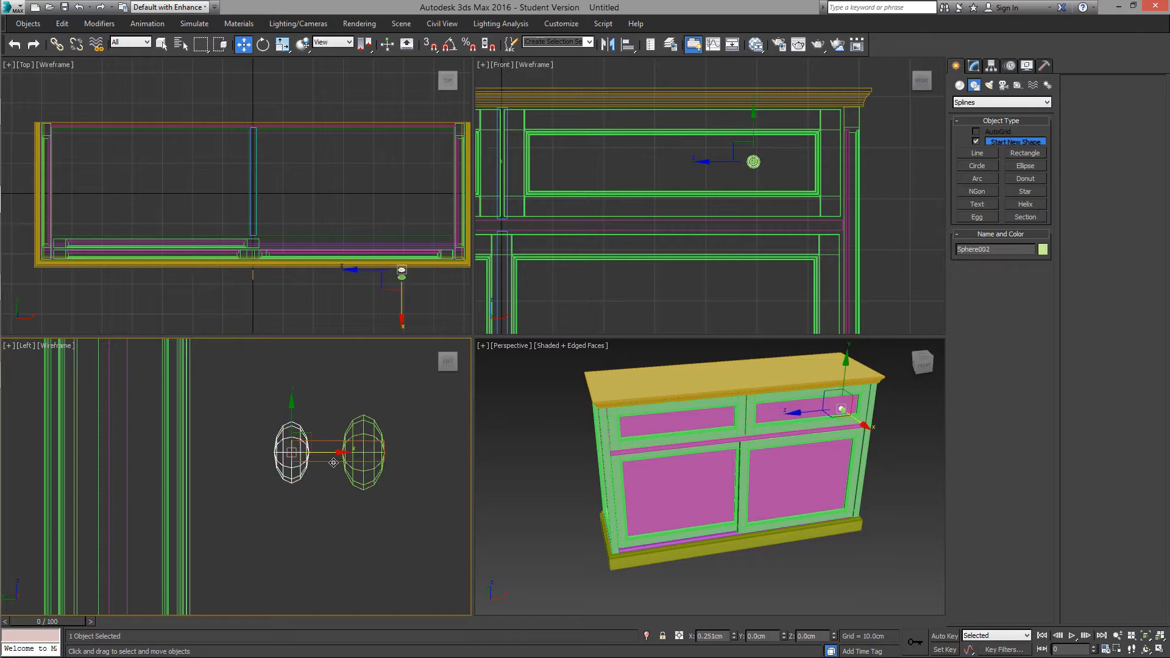
- Convert the smaller sphere to Editable Poly and delete half its polygons into a dome
right_click(334, 463)
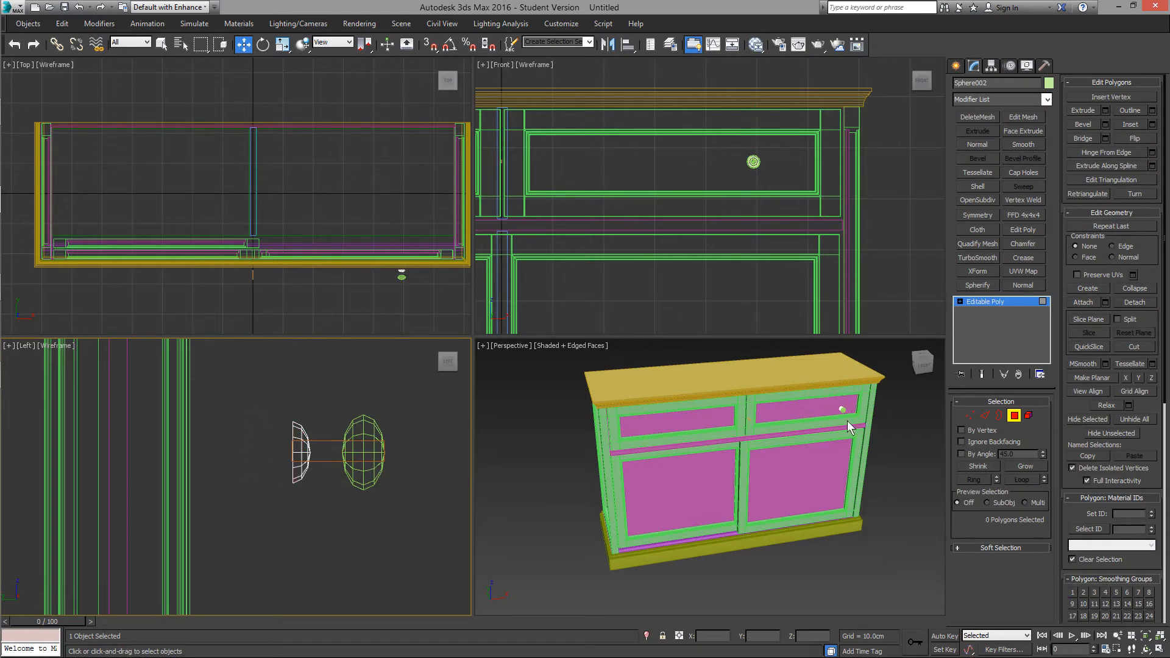
left_click(330, 499)
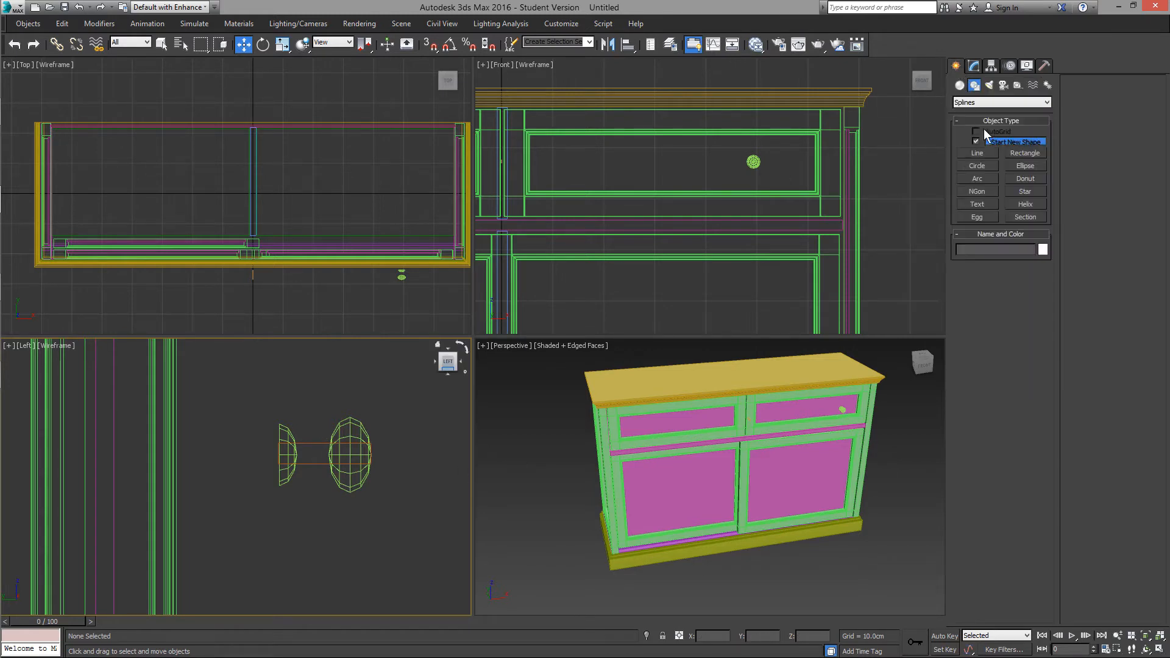
- Start a freeform Line spline to trace the knob's half profile around the spheres
left_click(976, 153)
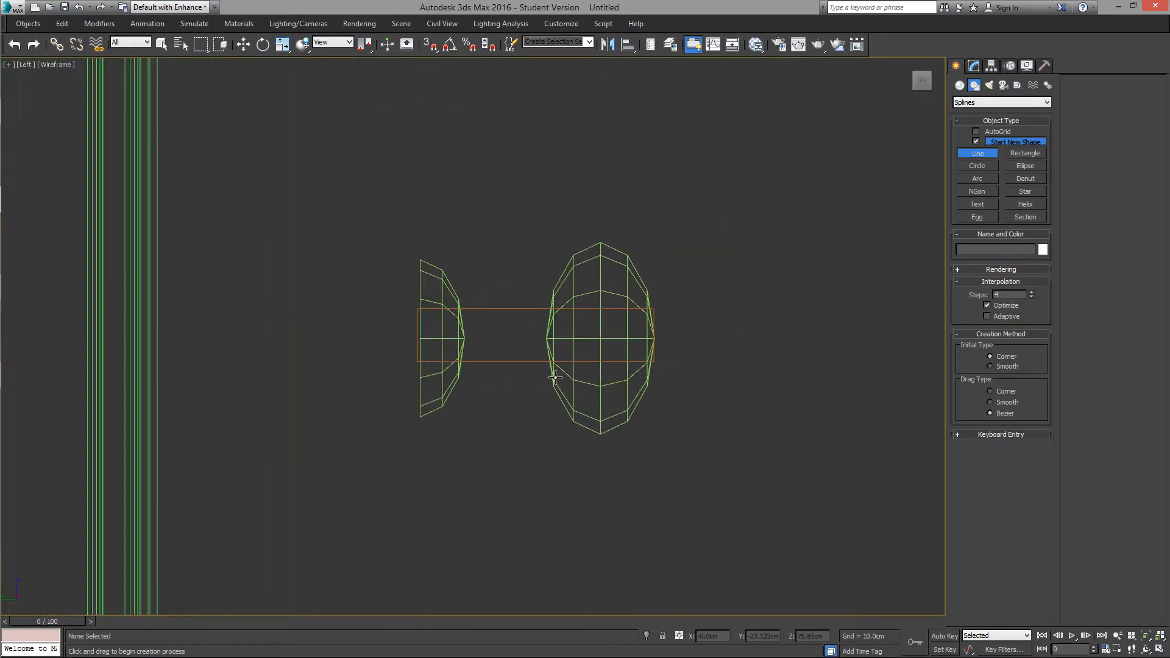
mouse_move(664, 347)
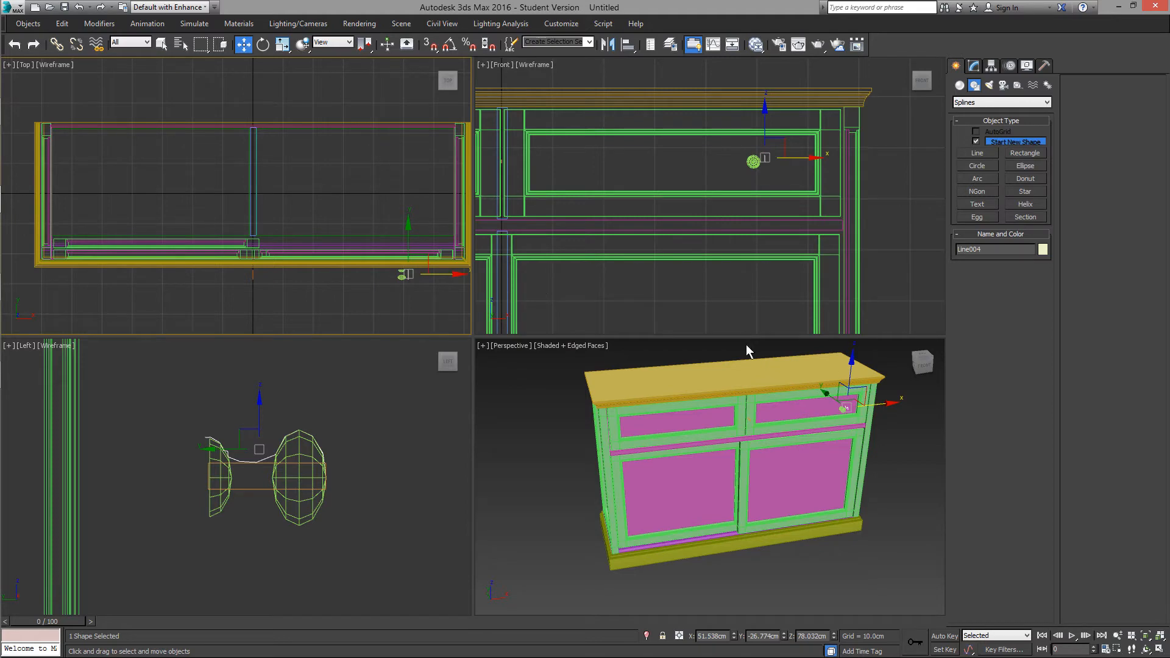
- Lathe the traced profile with 8 segments, no end caps, and set its revolve direction
key("alt+w")
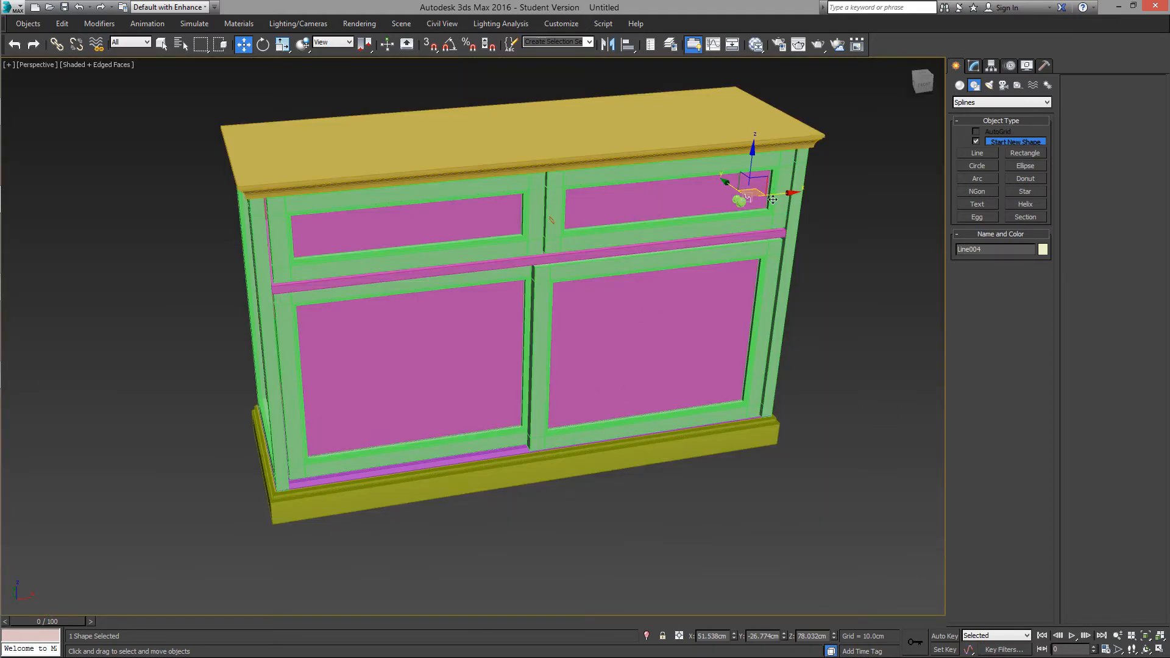
scroll("up", 3)
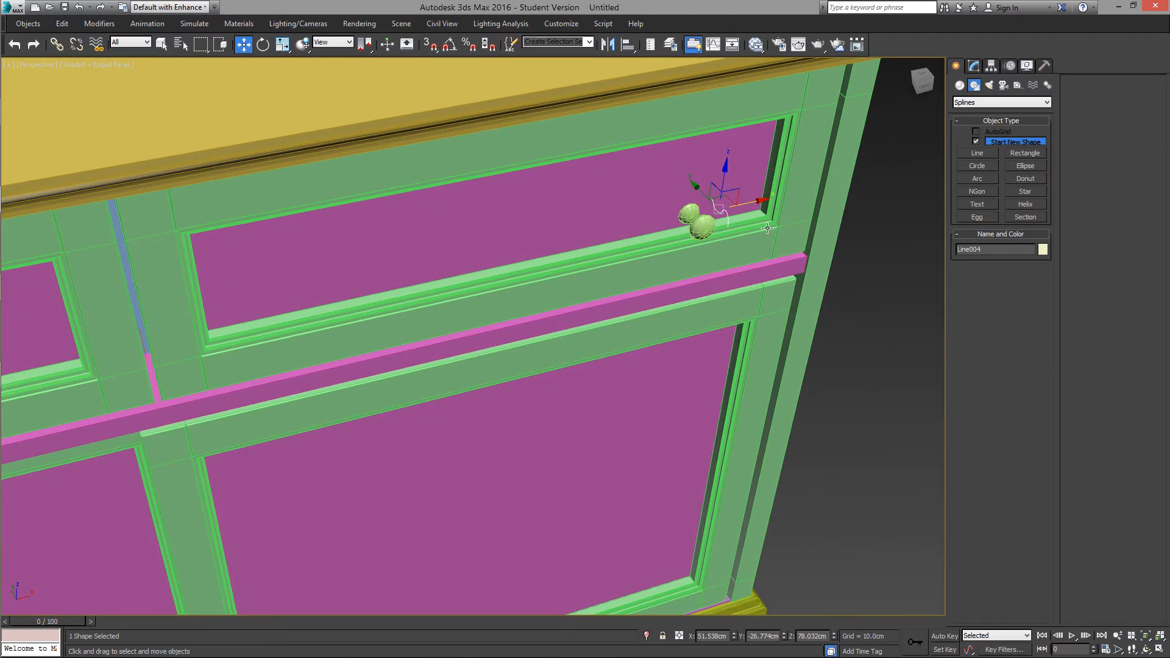
left_click(972, 66)
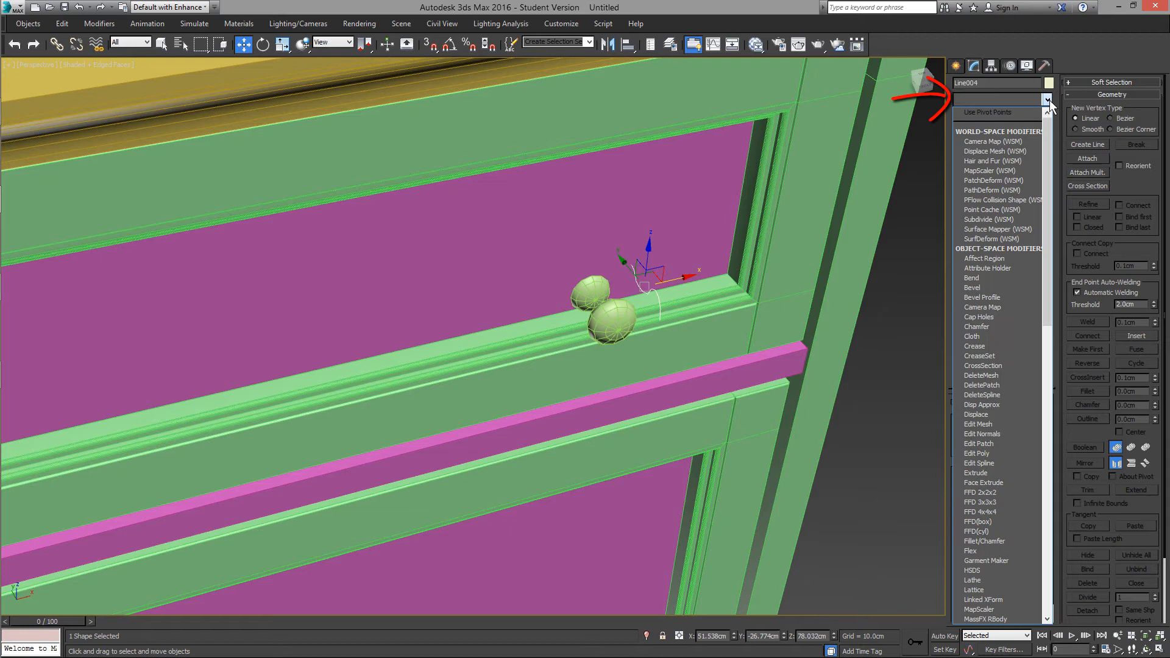
left_click(1047, 98)
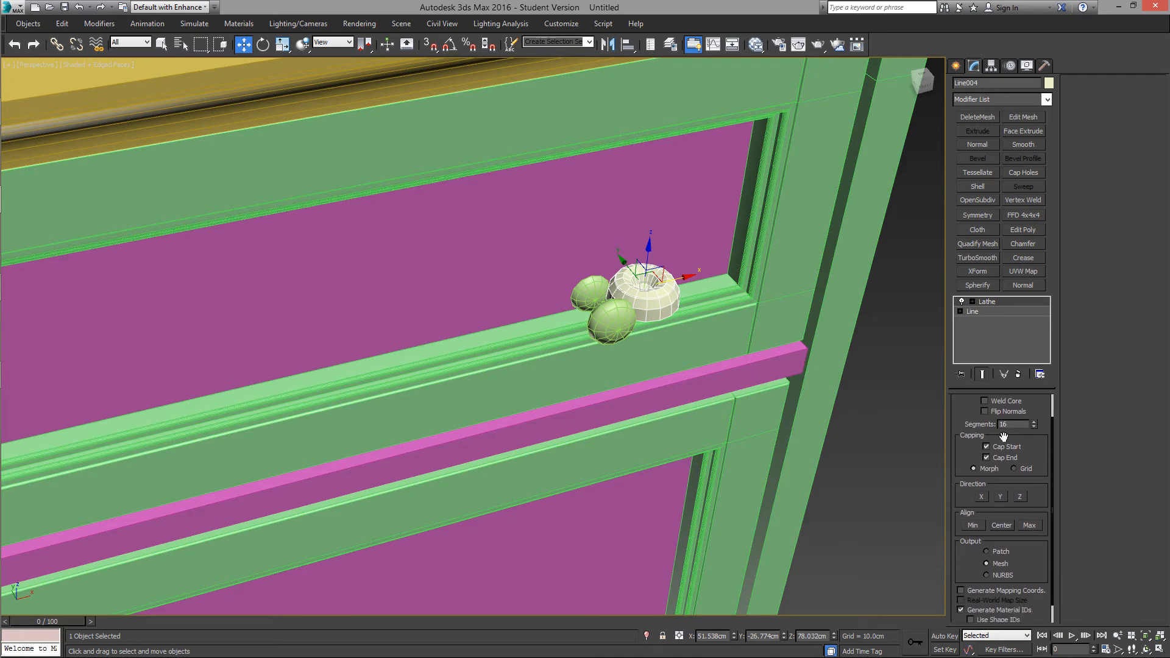
left_click(1035, 426)
type("8")
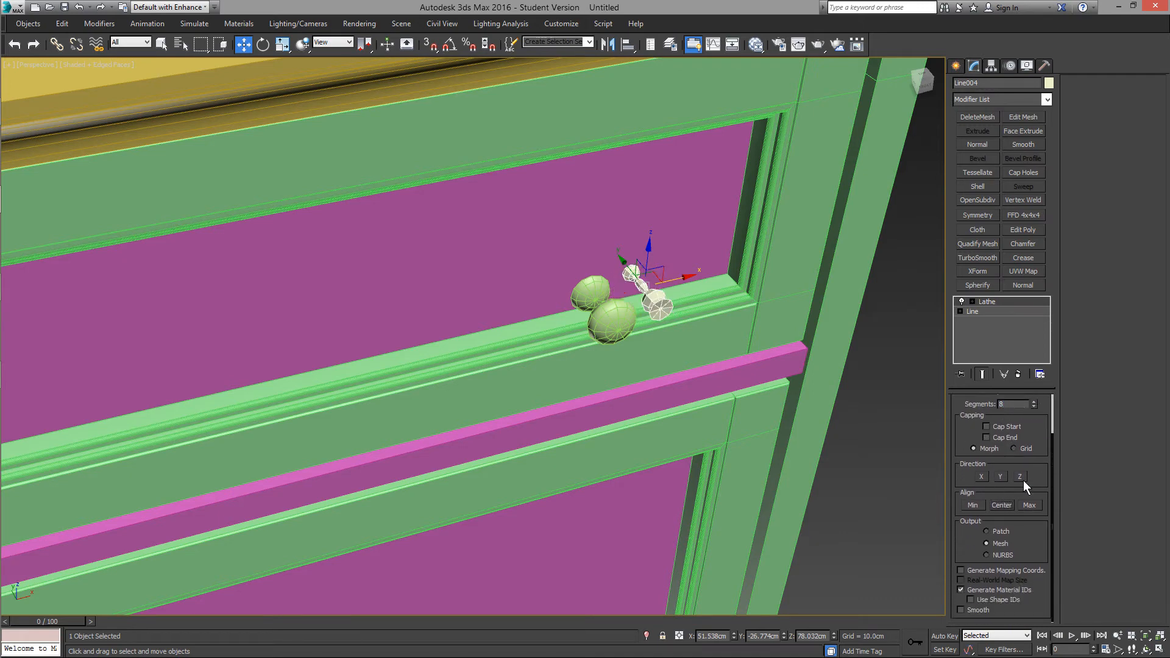
left_click(986, 301)
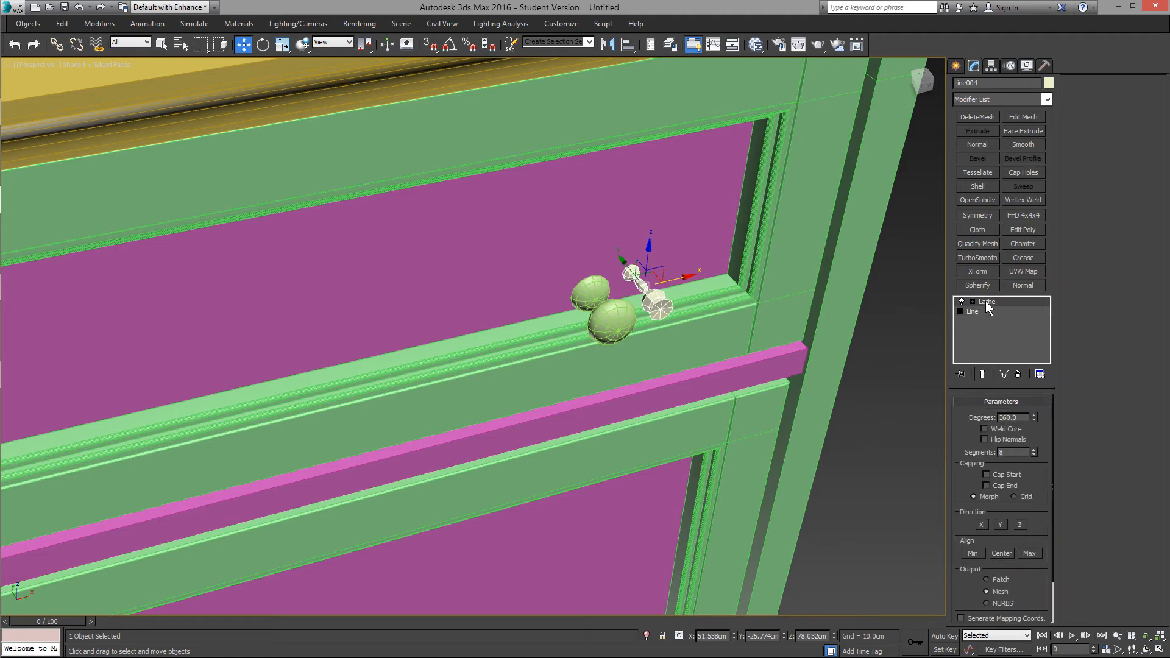
- Move the Lathe axis to the profile edge so the knob closes into a solid shape
left_click(990, 311)
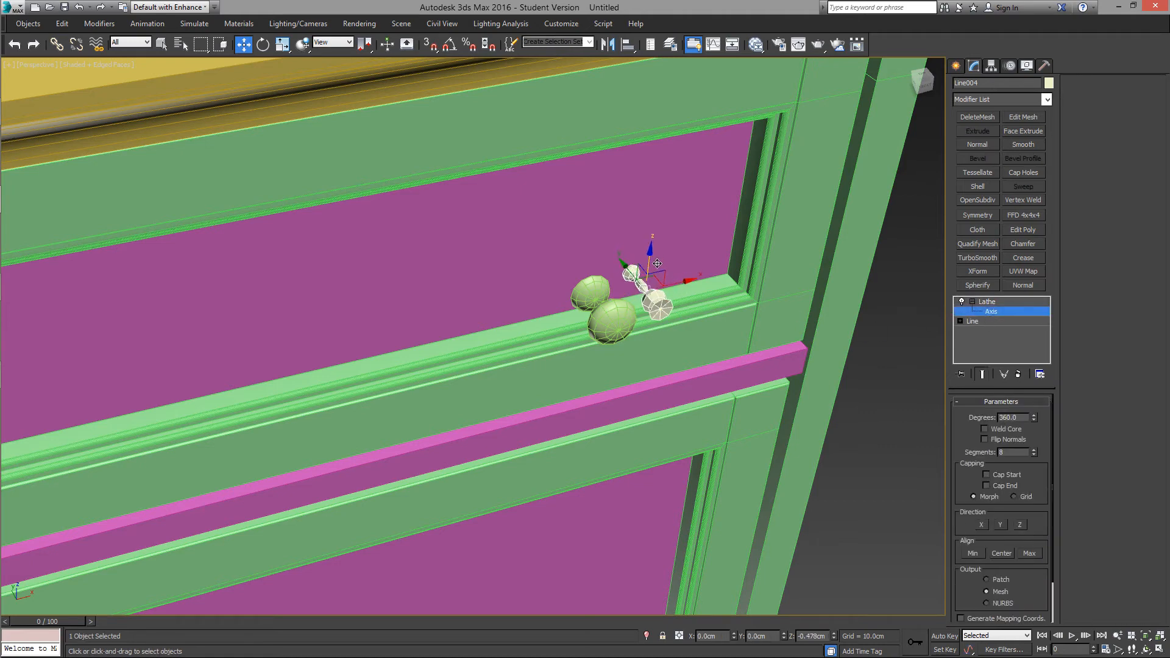
left_click_drag(653, 268, 655, 272)
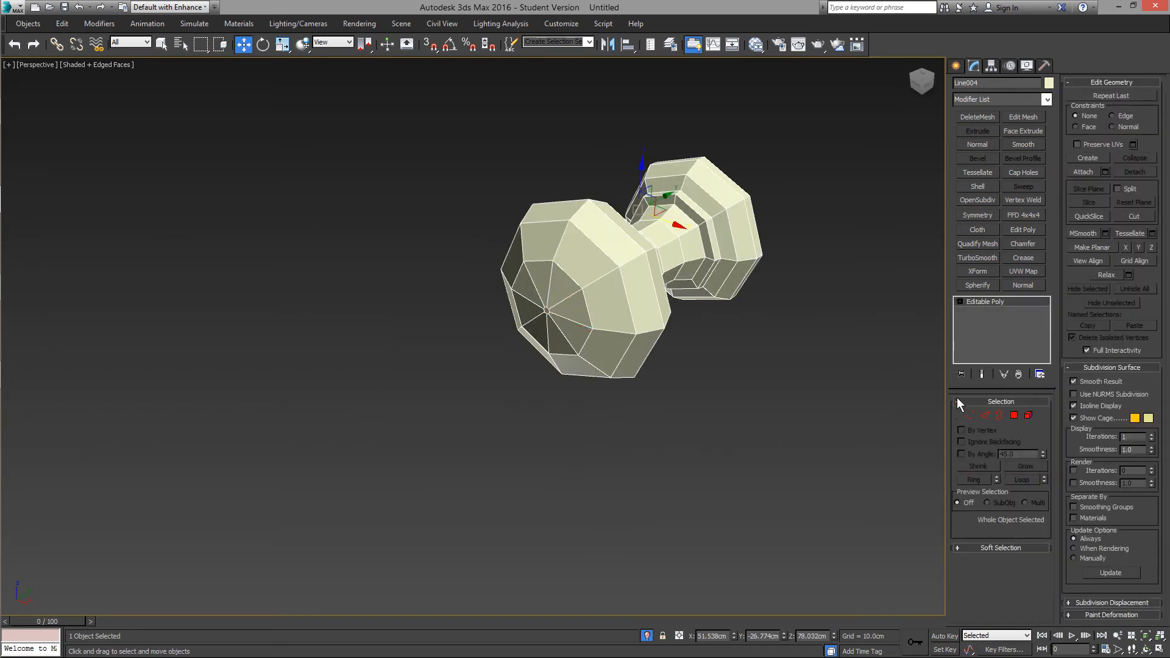
- Add a TurboSmooth modifier to round the knob and render a production preview
left_click(817, 45)
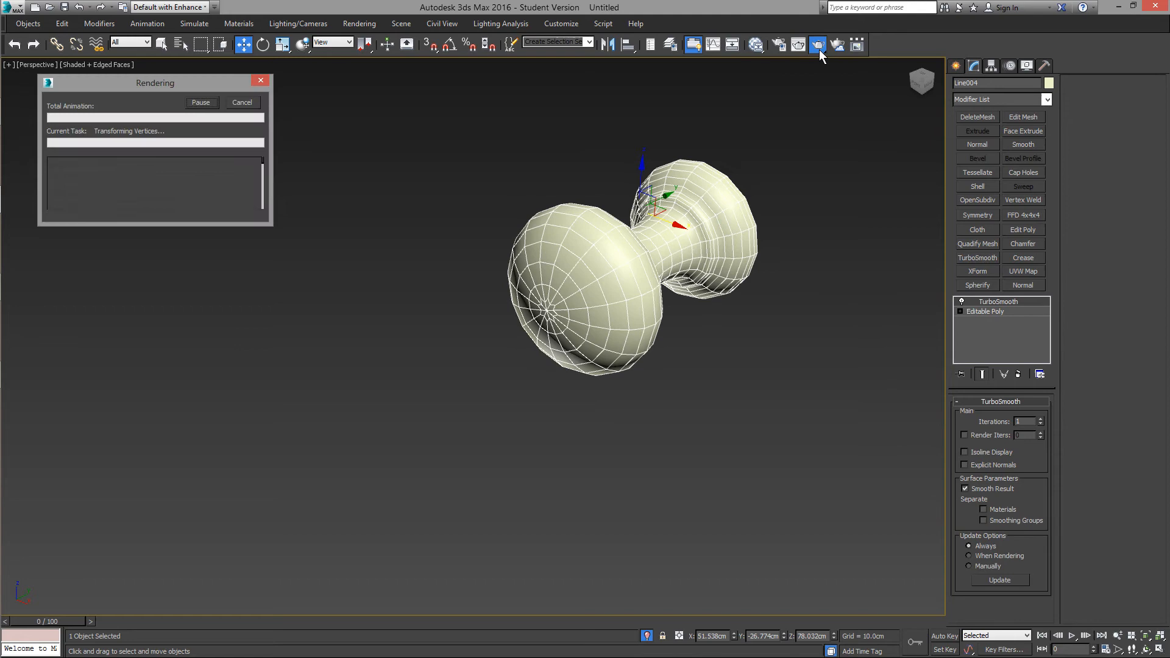
left_click(816, 45)
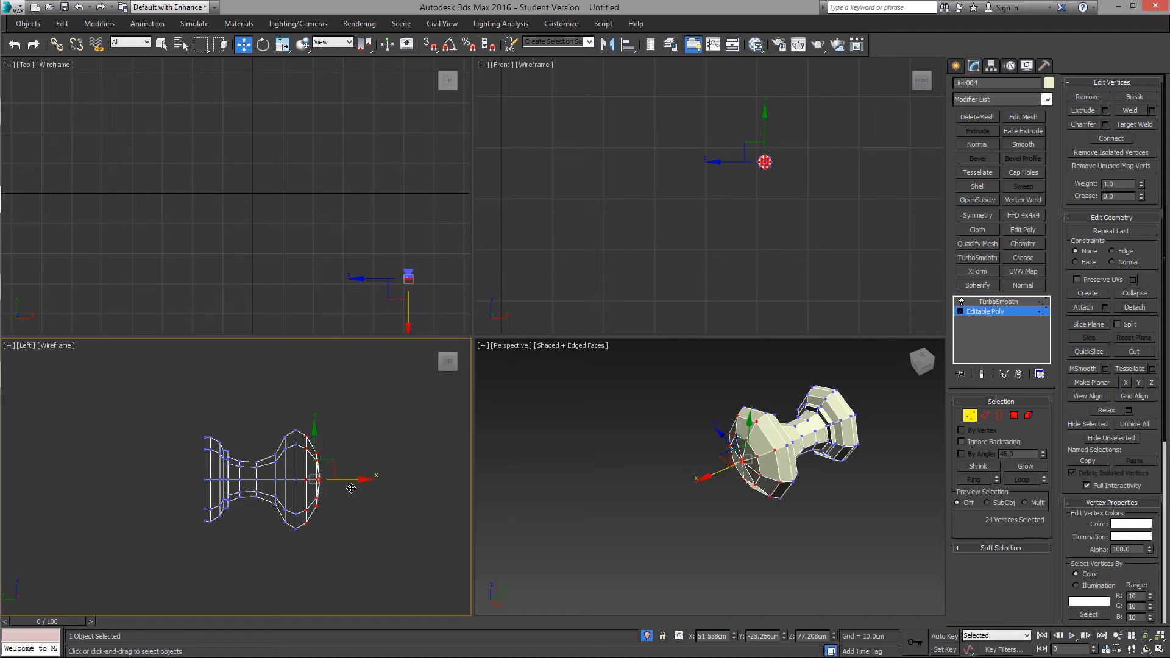
- Finish reshaping the Editable Poly vertices and select the finished smooth knob
left_click(998, 301)
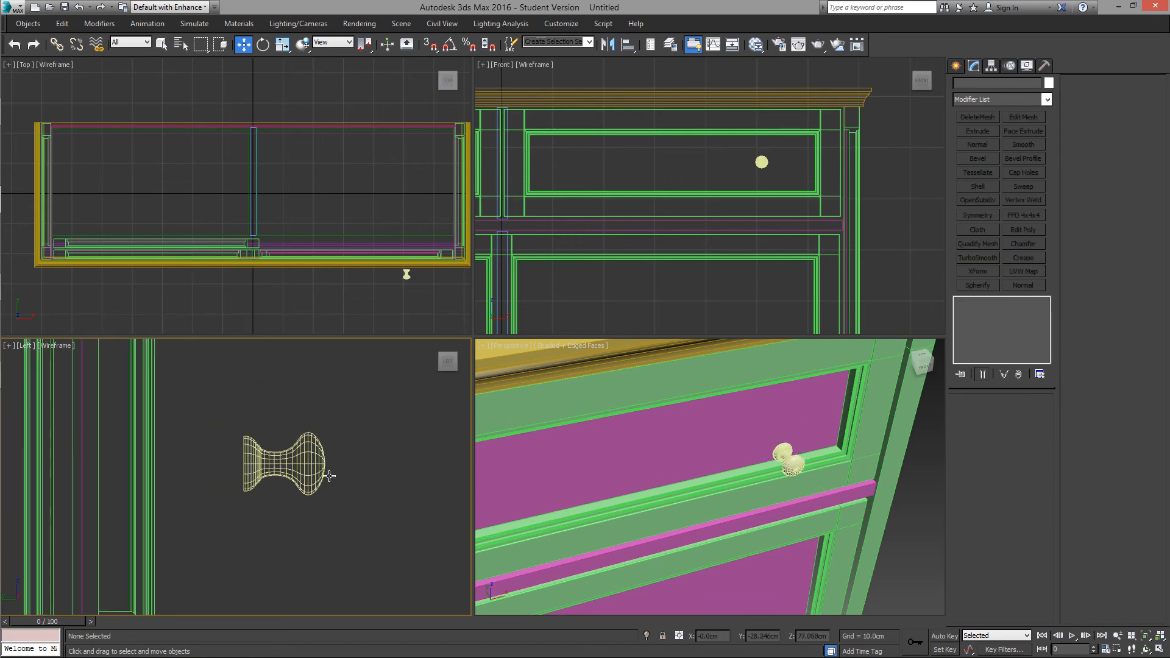
left_click(976, 258)
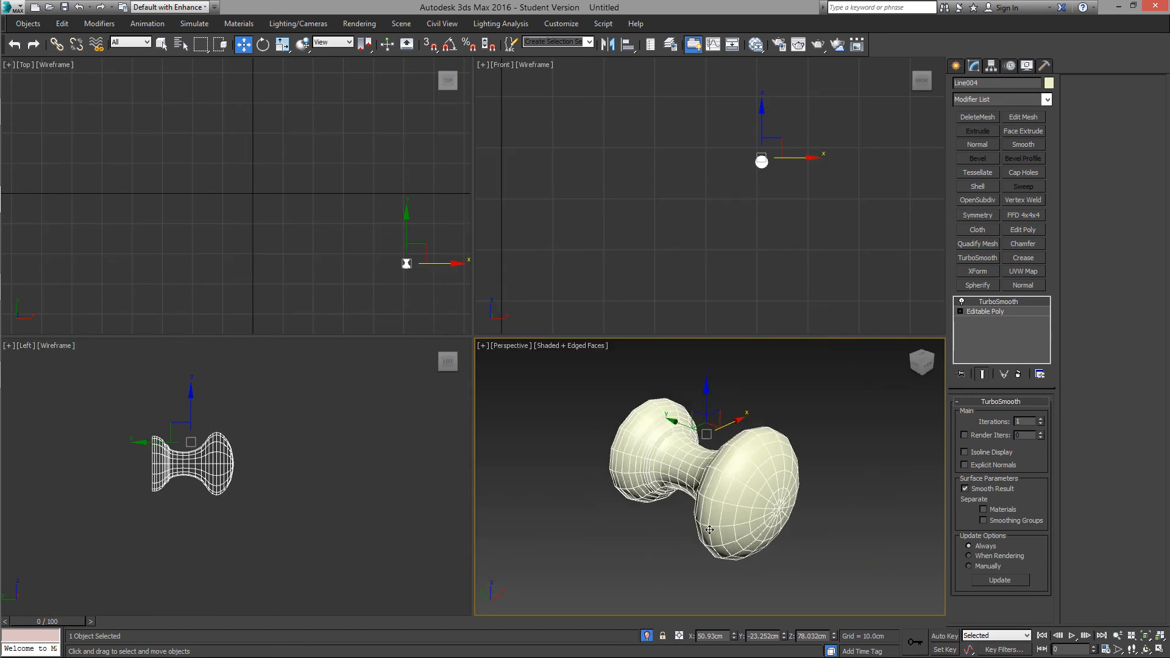
- Render the knob, raise TurboSmooth Iterations to 2, re-render and close the frame window
left_click(797, 45)
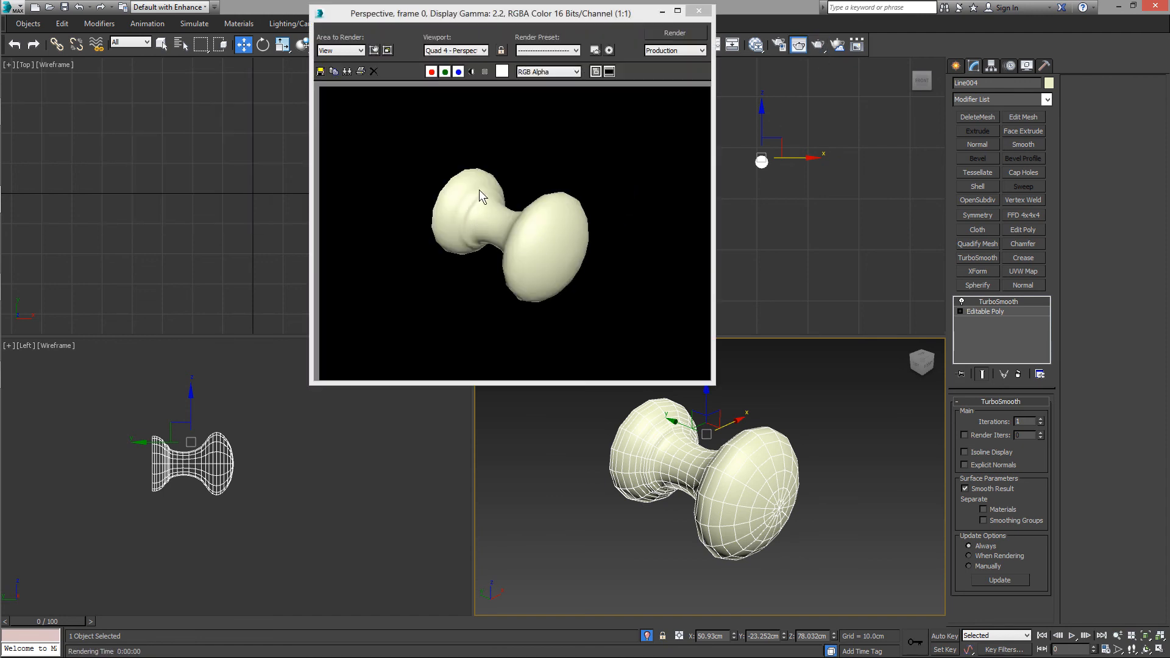
left_click(1036, 417)
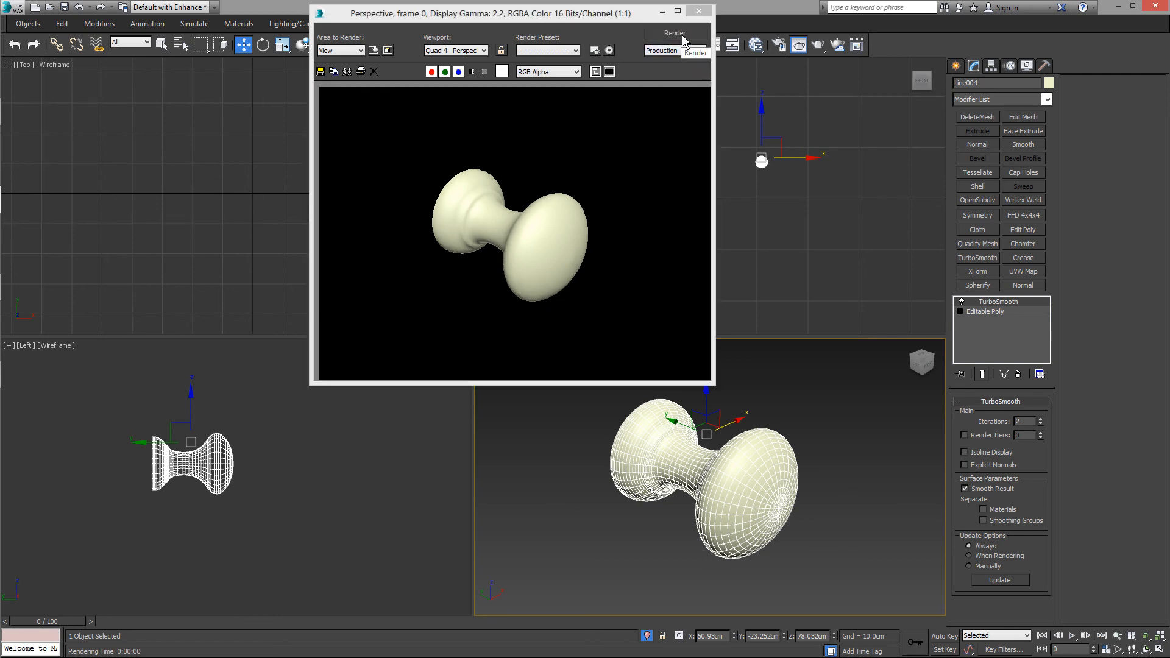
left_click(697, 11)
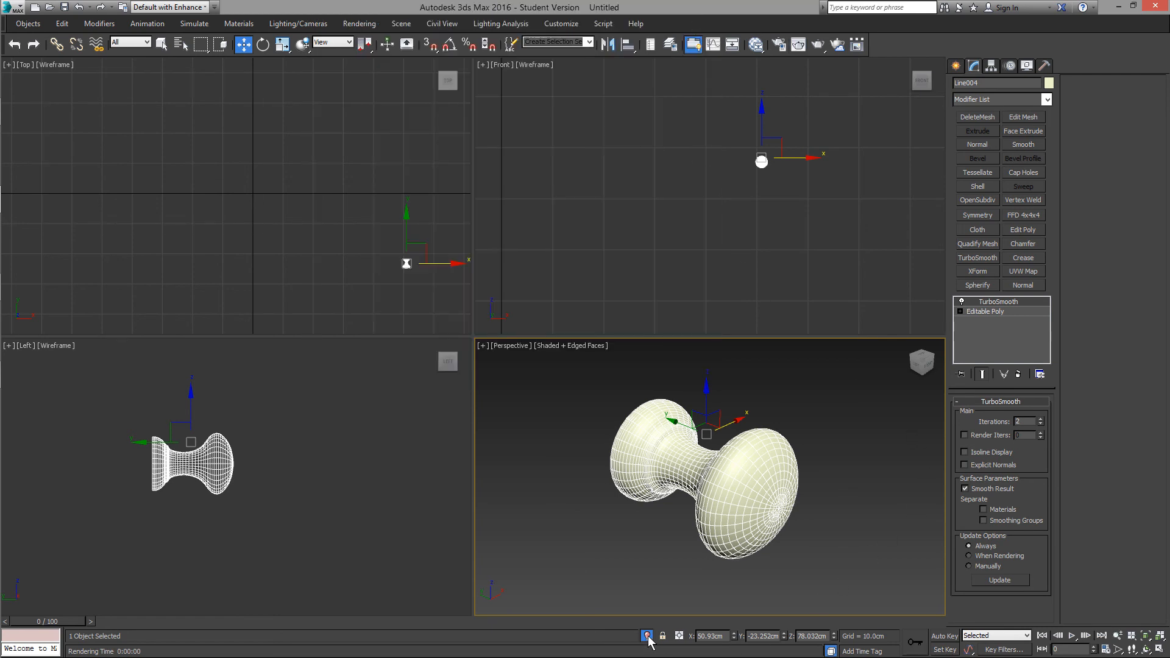